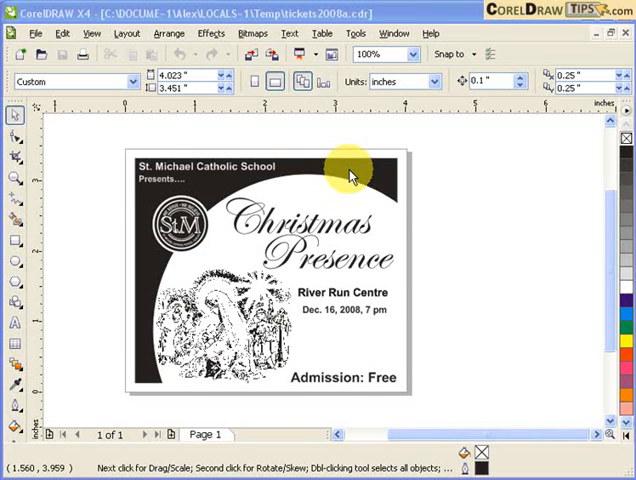
{"action": "mouse_move", "coordinate": [250, 130]}
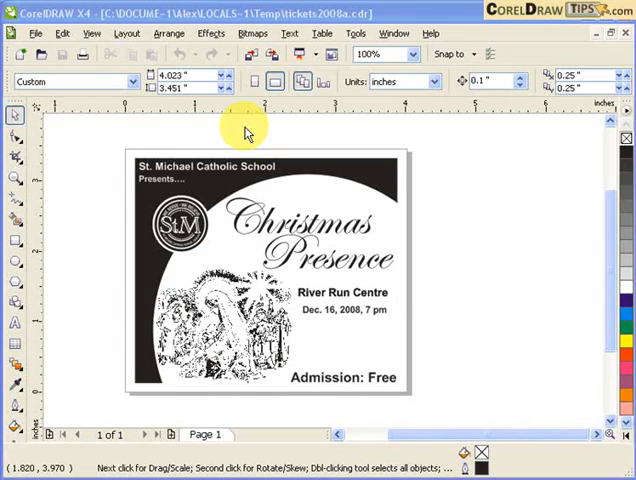
{"action": "mouse_move", "coordinate": [224, 148]}
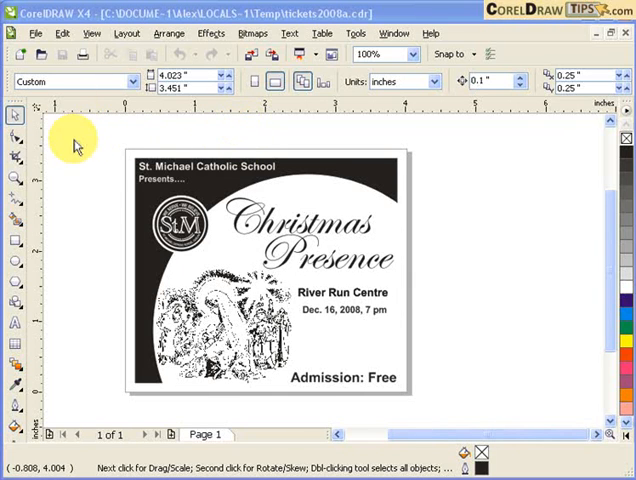
Launch the Print Merge Wizard to create new merge fields
{"action": "left_click", "coordinate": [35, 33]}
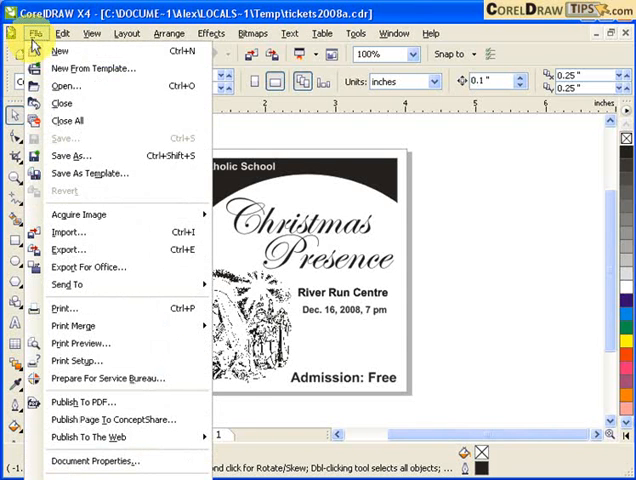
{"action": "mouse_move", "coordinate": [73, 325]}
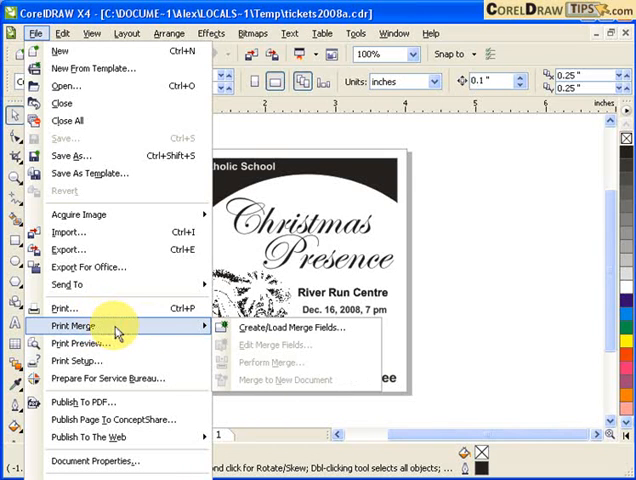
{"action": "mouse_move", "coordinate": [288, 327]}
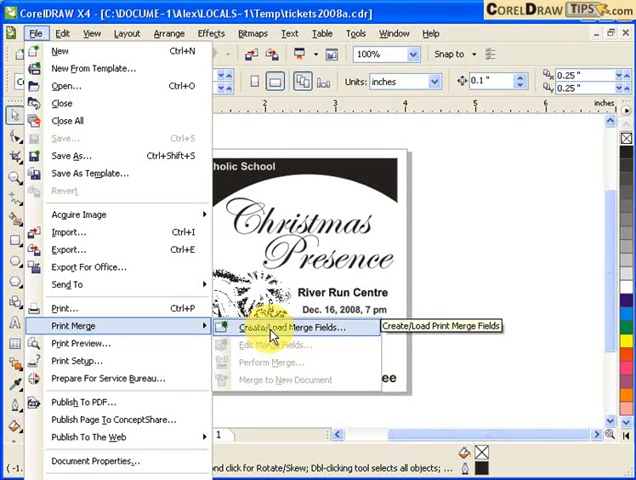
{"action": "left_click", "coordinate": [286, 327]}
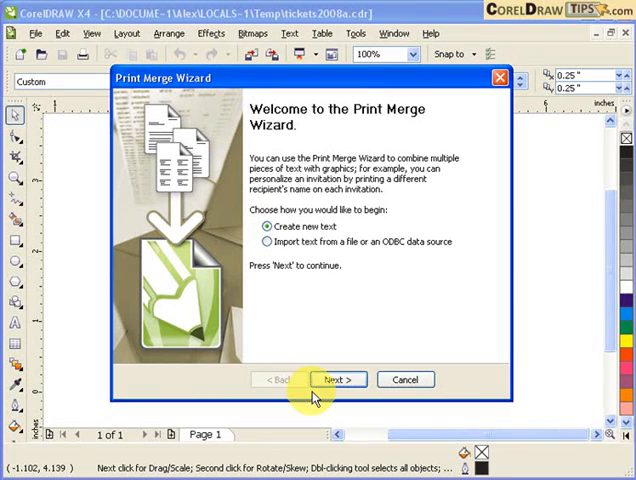
{"action": "mouse_move", "coordinate": [285, 115]}
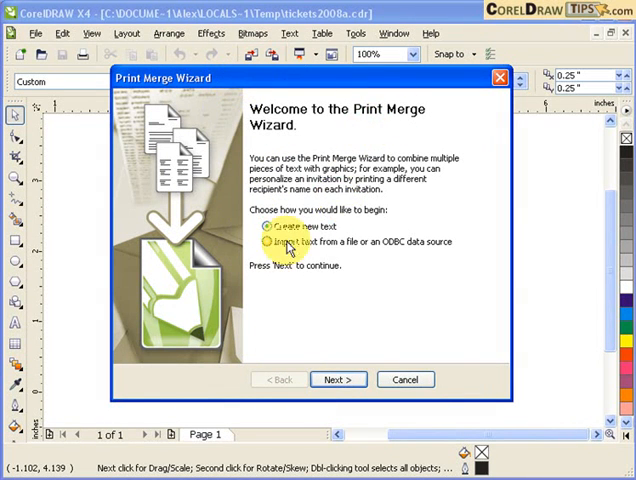
{"action": "mouse_move", "coordinate": [378, 221]}
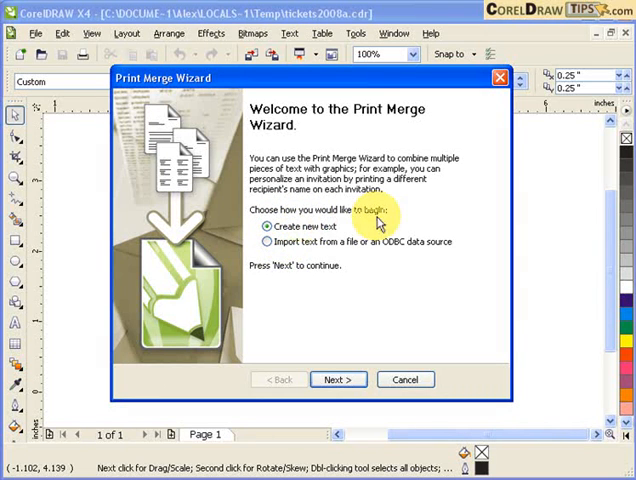
{"action": "mouse_move", "coordinate": [312, 310]}
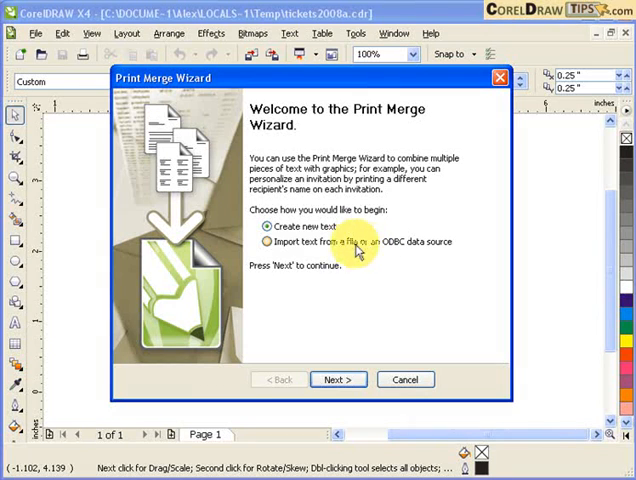
Keep 'Create new text' selected and advance to the Add fields page
{"action": "left_click", "coordinate": [263, 227]}
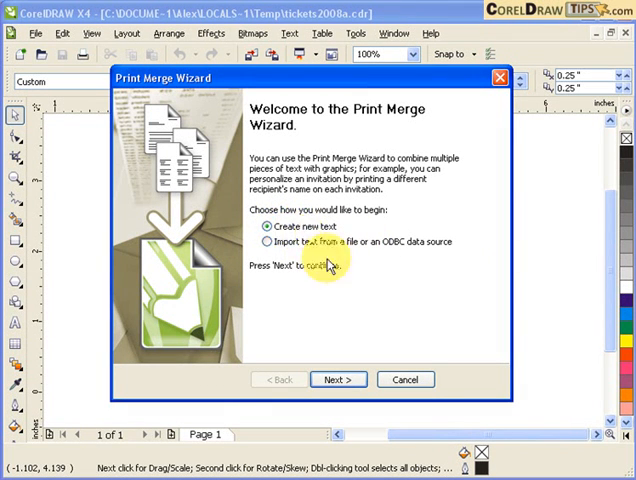
{"action": "left_click", "coordinate": [338, 379]}
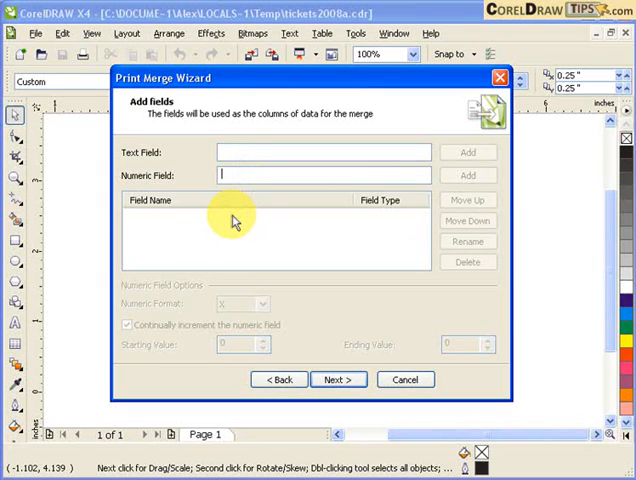
Add a numeric merge field named 'ticket' using the 00X number format
{"action": "type", "text": "ticket"}
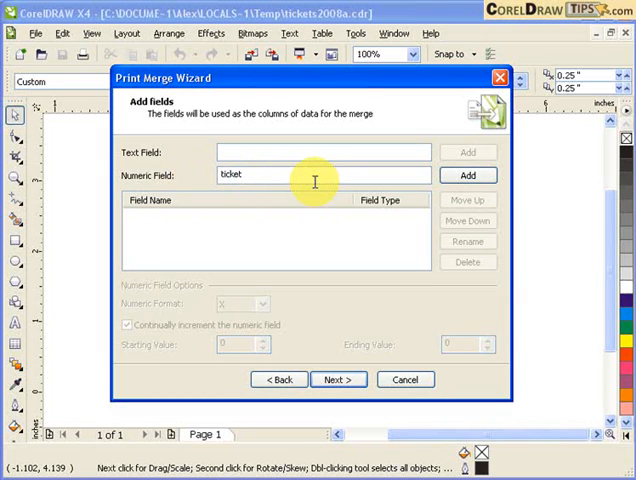
{"action": "left_click", "coordinate": [466, 175]}
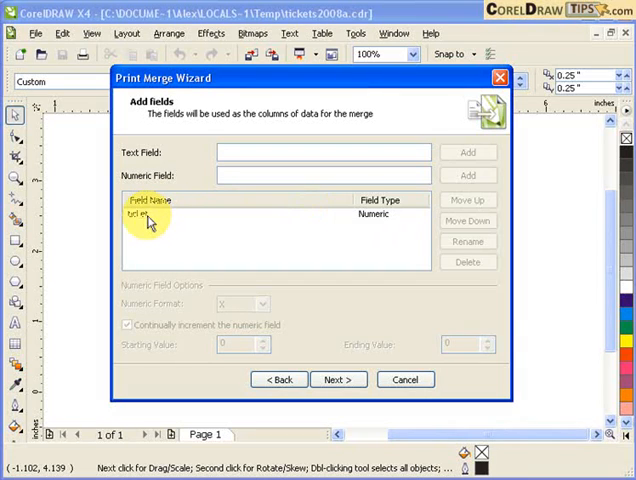
{"action": "left_click", "coordinate": [160, 215]}
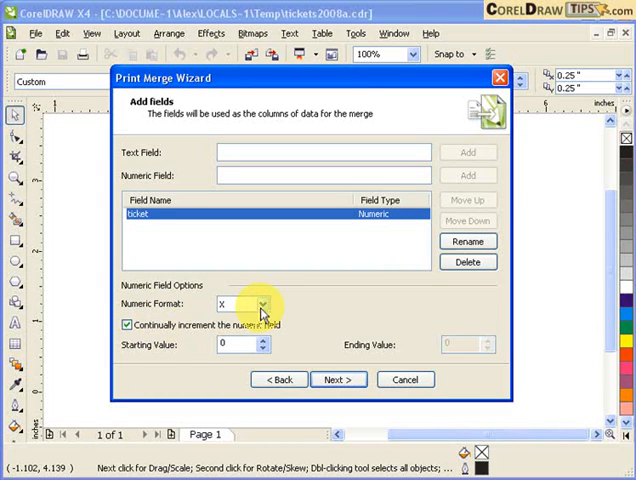
{"action": "left_click", "coordinate": [263, 304]}
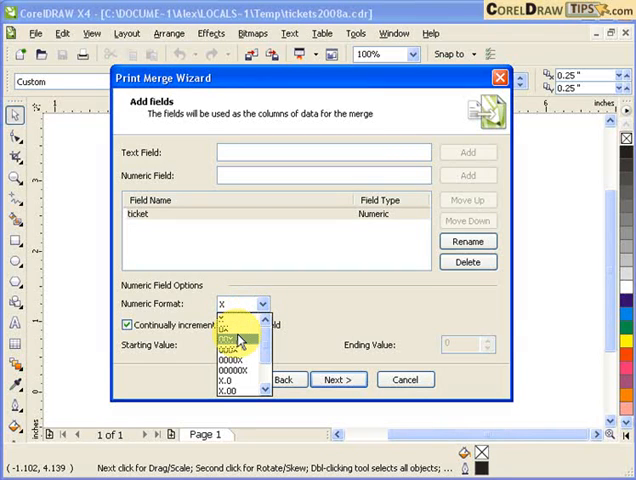
{"action": "left_click", "coordinate": [230, 338]}
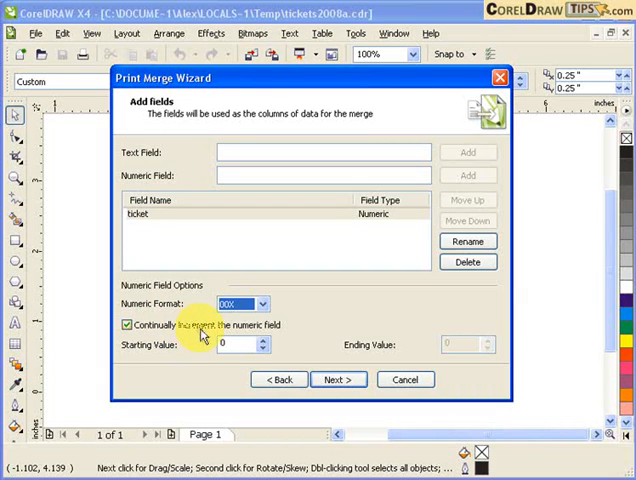
Turn off continuous increment, number the field from 1 to 804, and continue
{"action": "left_click", "coordinate": [127, 324]}
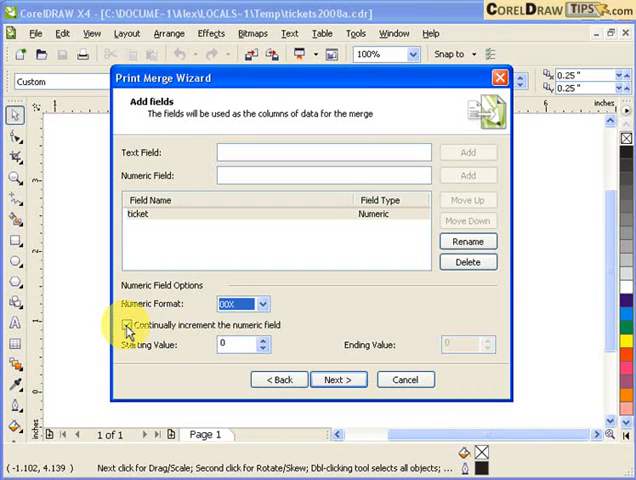
{"action": "left_click", "coordinate": [128, 325]}
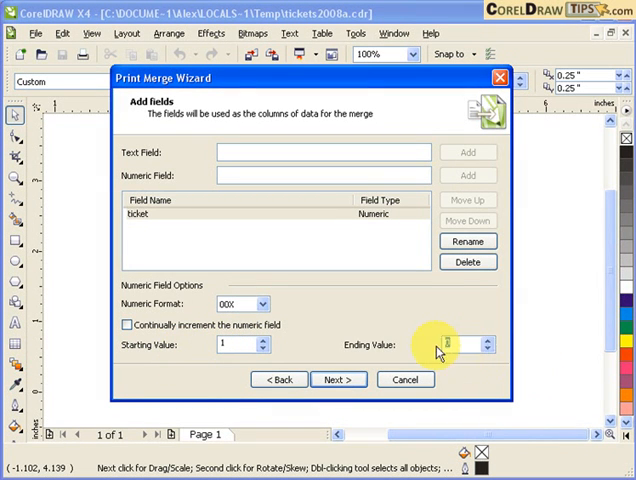
{"action": "type", "text": "804"}
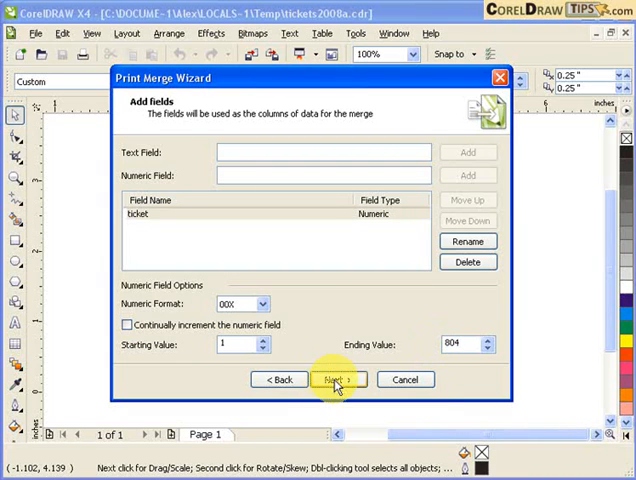
{"action": "left_click", "coordinate": [337, 379]}
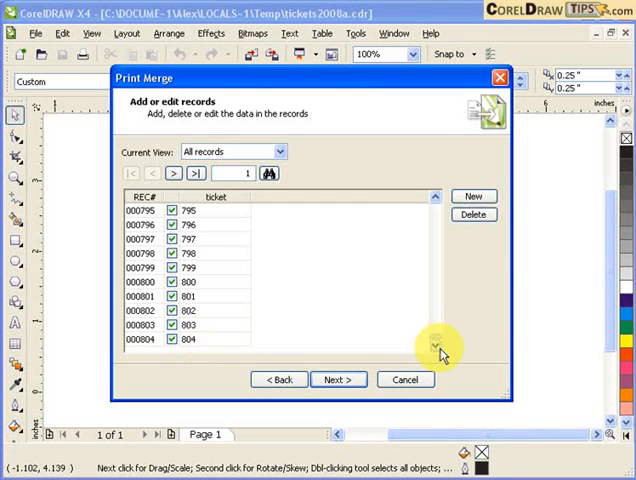
{"action": "mouse_move", "coordinate": [435, 260]}
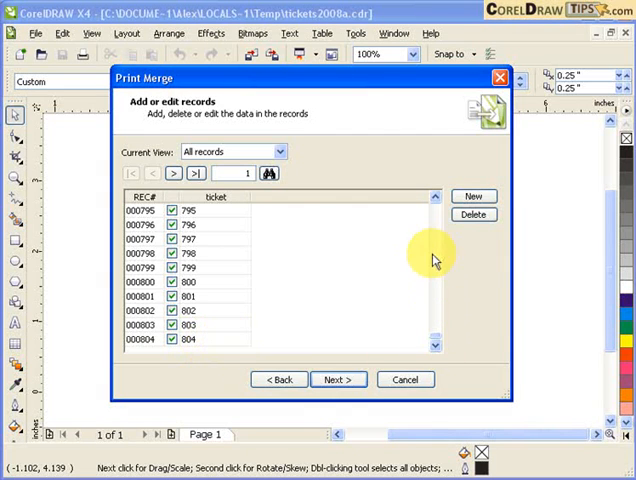
Confirm the ticket records end at 804 and move to the save-settings page
{"action": "left_click", "coordinate": [338, 379]}
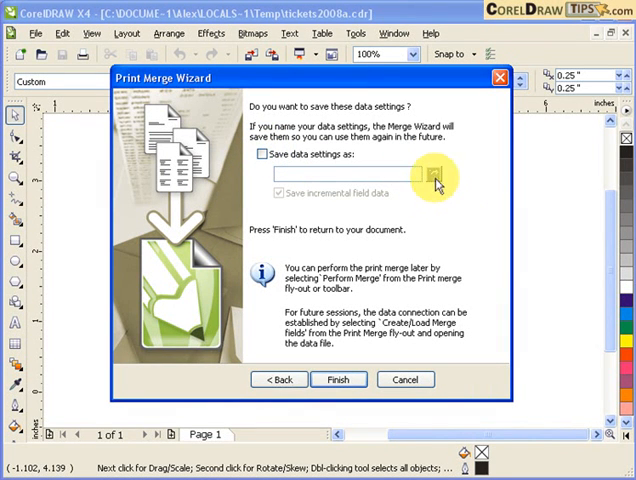
{"action": "mouse_move", "coordinate": [418, 188]}
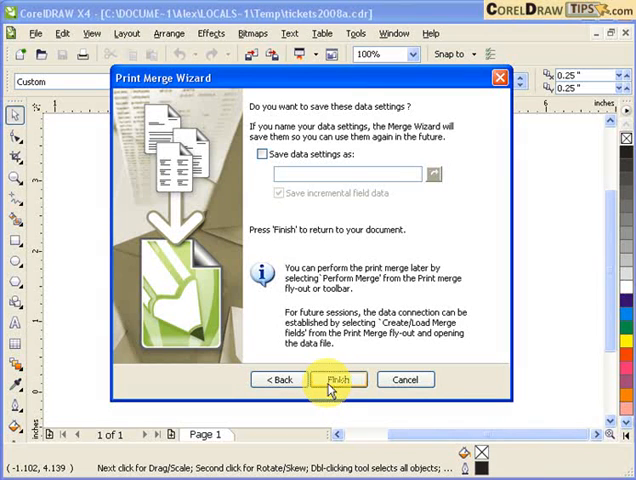
Finish the wizard without saving the data settings
{"action": "left_click", "coordinate": [338, 379]}
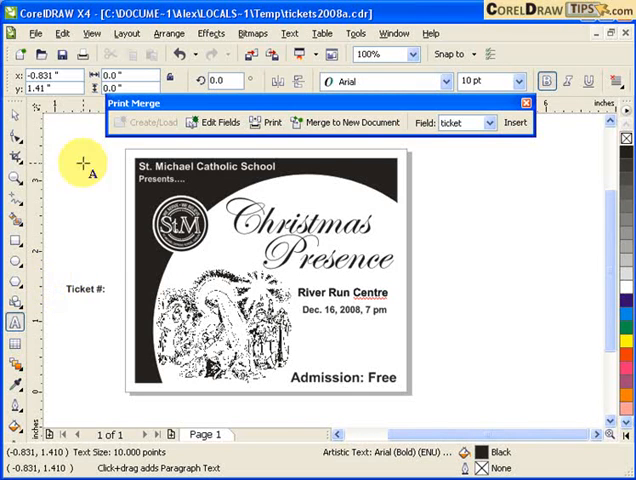
Move the 'Ticket #:' label into the top black band and zoom in on it
{"action": "left_click", "coordinate": [85, 292]}
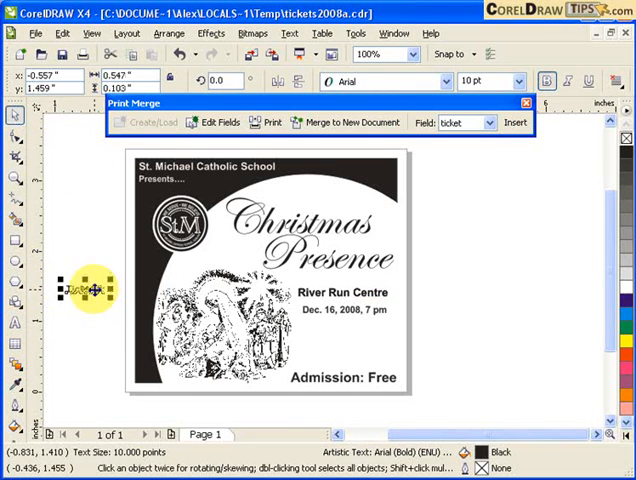
{"action": "left_click_drag", "start_coordinate": [85, 290], "coordinate": [353, 167]}
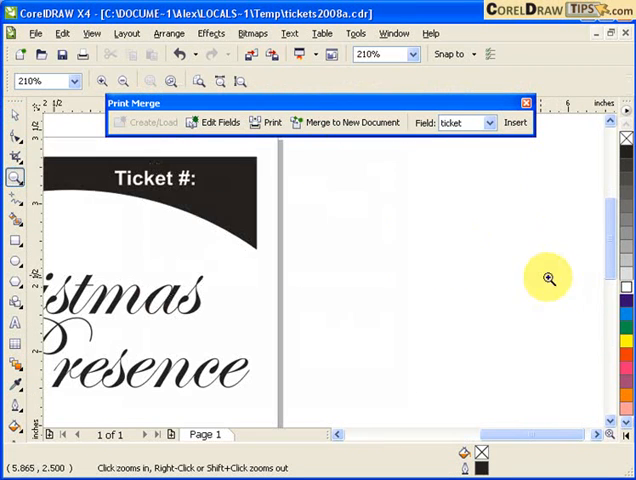
{"action": "left_click", "coordinate": [148, 180]}
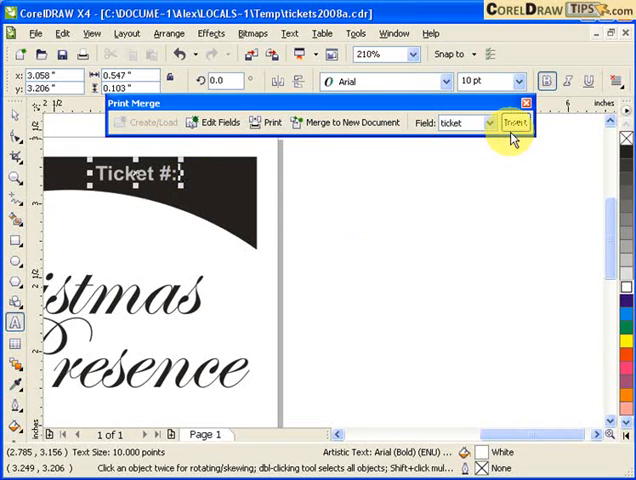
Insert the ticket merge field after the 'Ticket #:' label, then deselect it
{"action": "left_click", "coordinate": [514, 122]}
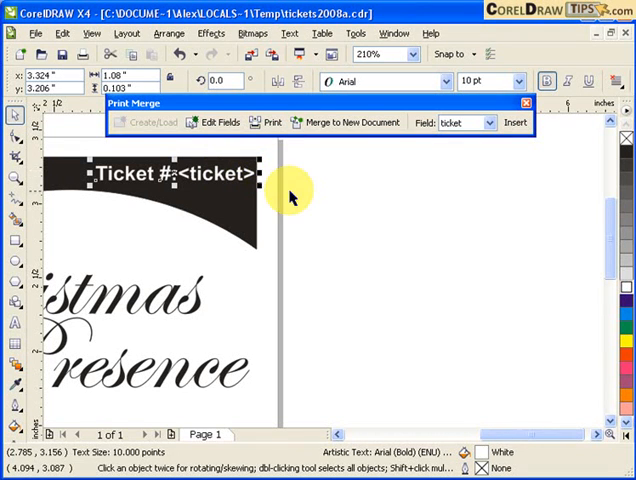
{"action": "left_click", "coordinate": [335, 190]}
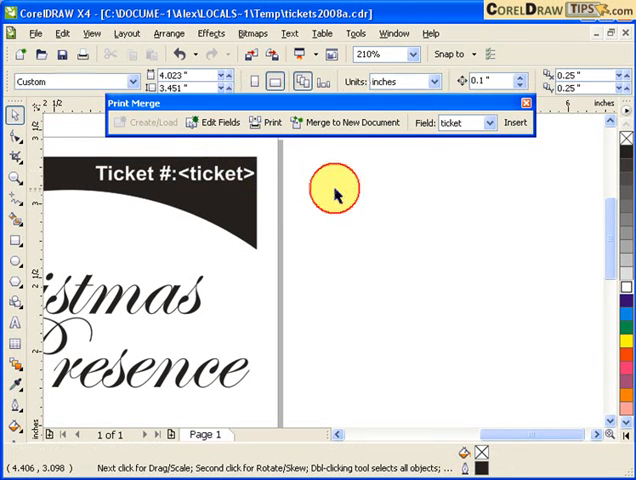
{"action": "mouse_move", "coordinate": [437, 340]}
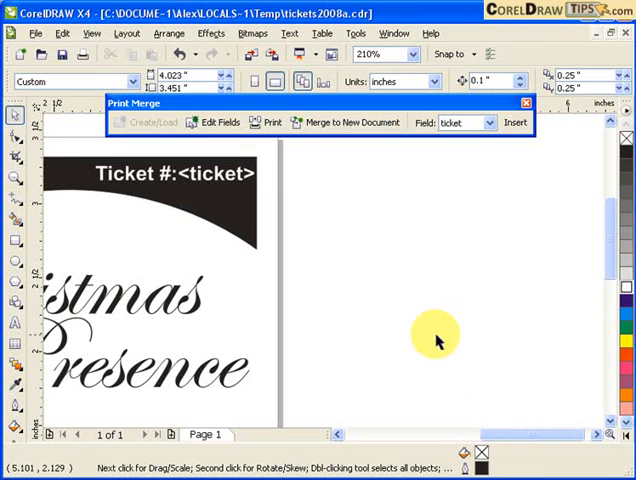
{"action": "scroll", "scroll_direction": "right", "scroll_amount": 3}
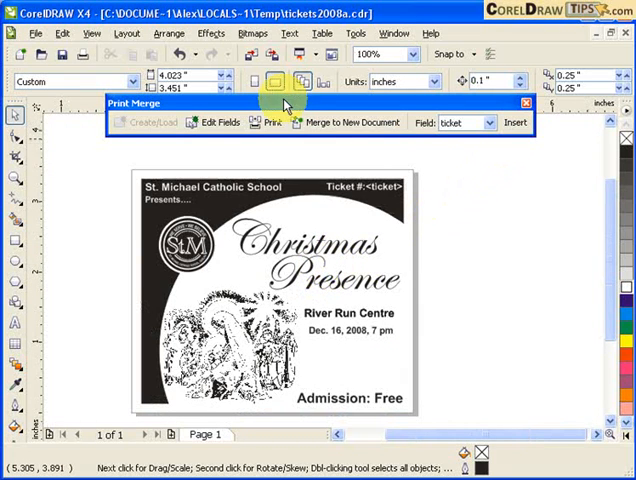
{"action": "mouse_move", "coordinate": [280, 122]}
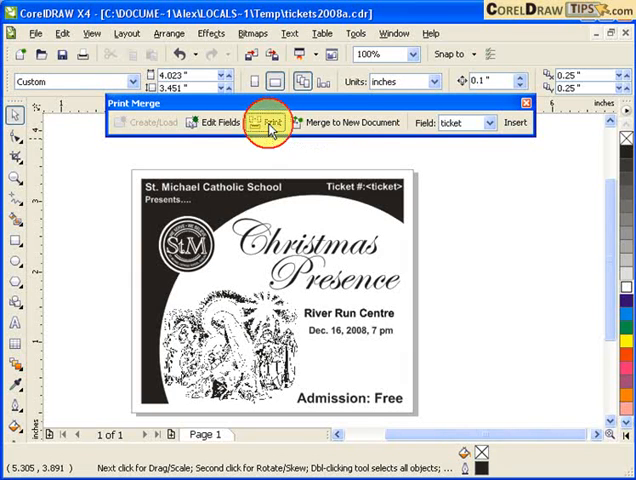
Send the merged ticket records to print from the Print Merge toolbar
{"action": "left_click", "coordinate": [266, 121]}
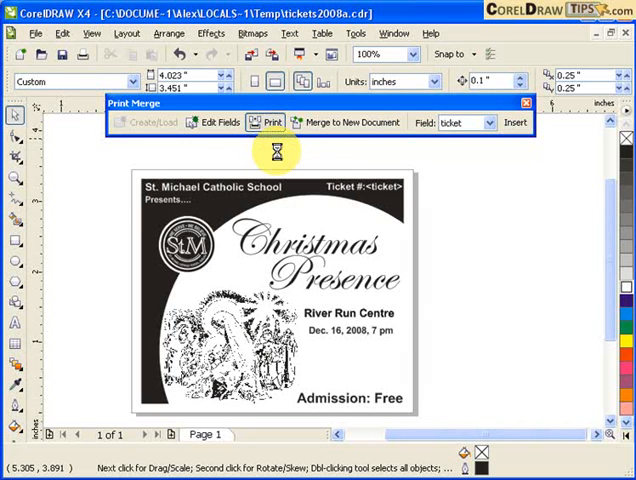
Choose Adobe PDF as the printer and let its orientation adjust automatically
{"action": "left_click", "coordinate": [265, 122]}
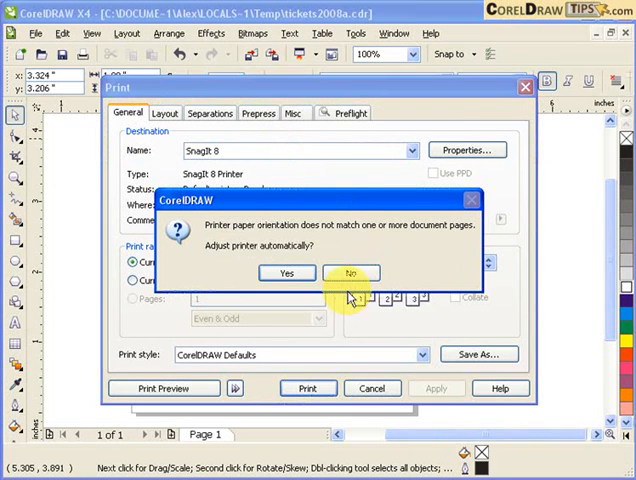
{"action": "left_click", "coordinate": [350, 272]}
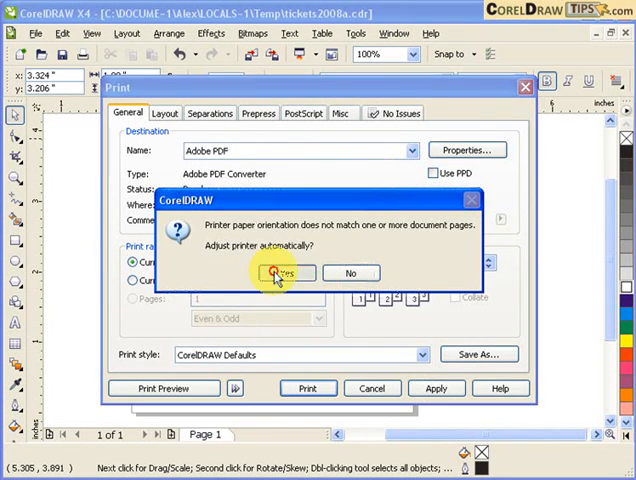
{"action": "left_click", "coordinate": [284, 273]}
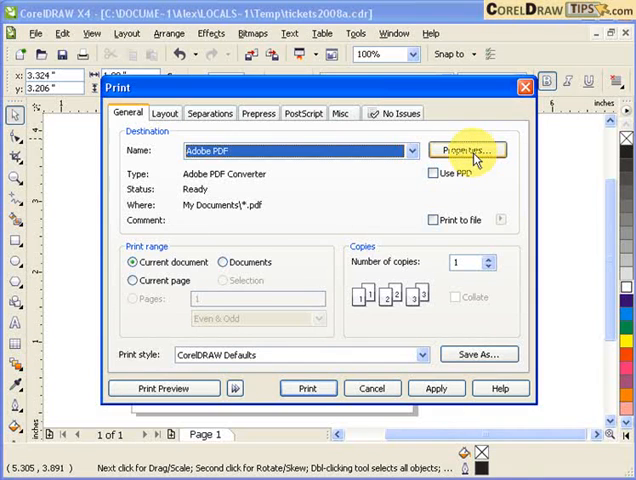
Review the Adobe PDF Paper/Quality advanced options, confirming Letter paper size
{"action": "left_click", "coordinate": [465, 150]}
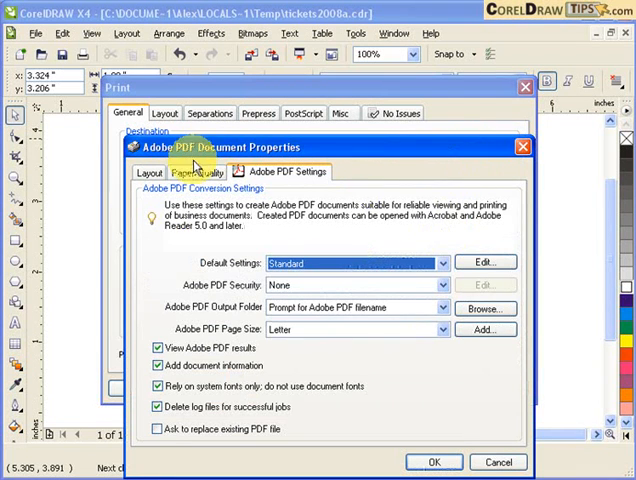
{"action": "left_click", "coordinate": [197, 172]}
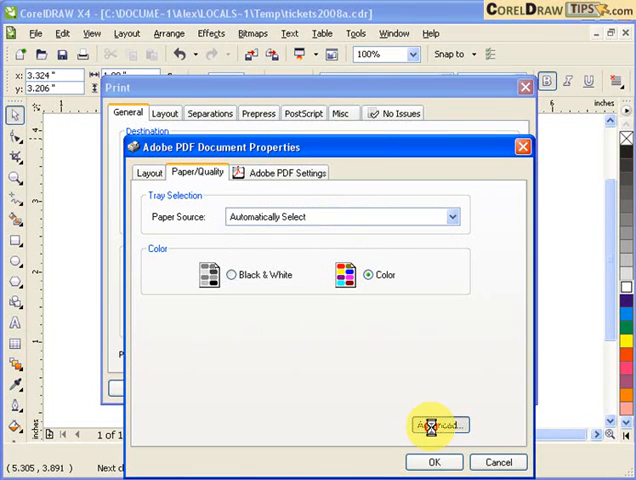
{"action": "left_click", "coordinate": [437, 424]}
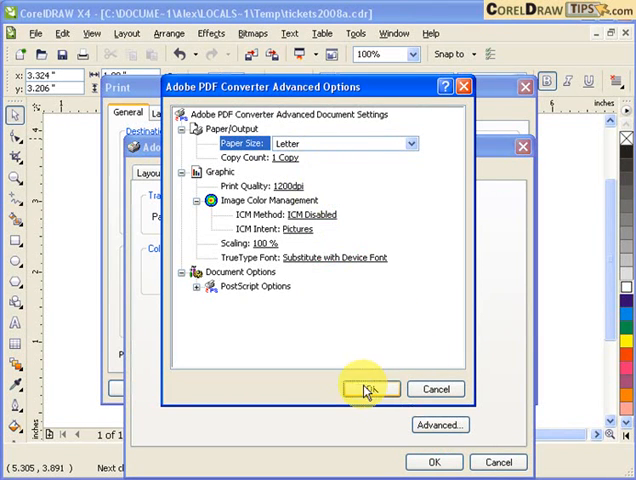
{"action": "left_click", "coordinate": [363, 389]}
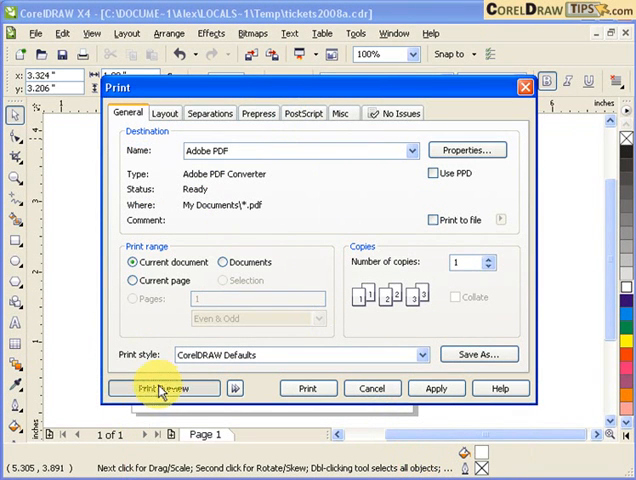
Preview the 804-record merged print job and bring up Print Options
{"action": "left_click", "coordinate": [157, 388]}
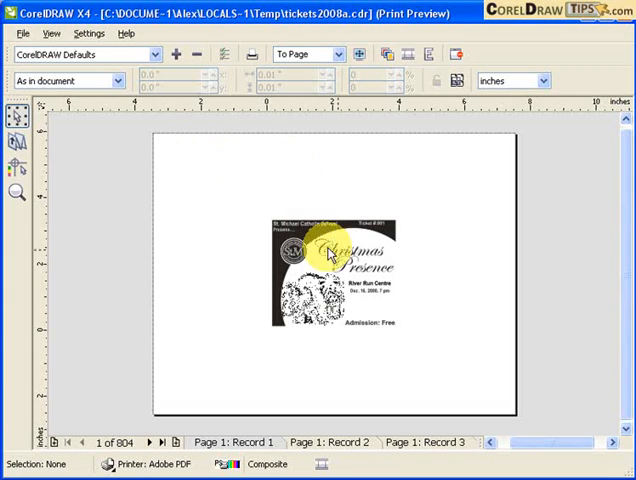
{"action": "mouse_move", "coordinate": [280, 207]}
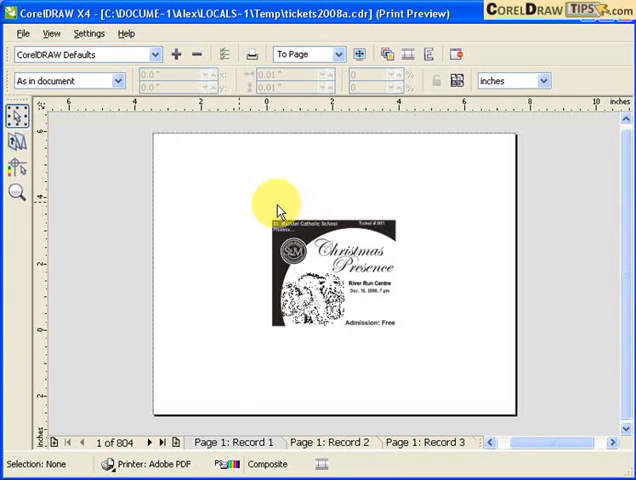
{"action": "left_click", "coordinate": [218, 54]}
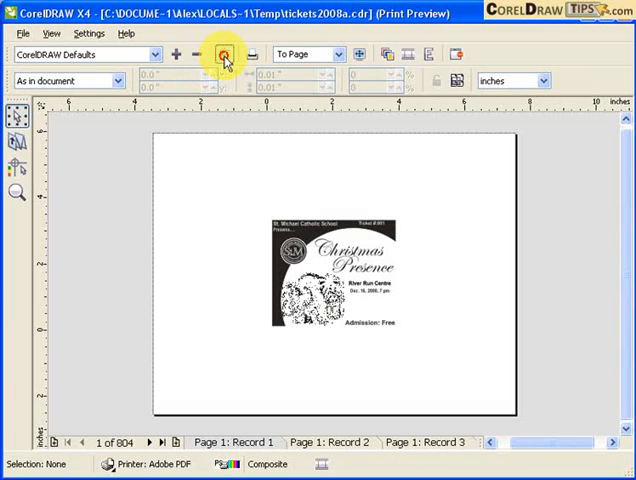
{"action": "left_click", "coordinate": [217, 54]}
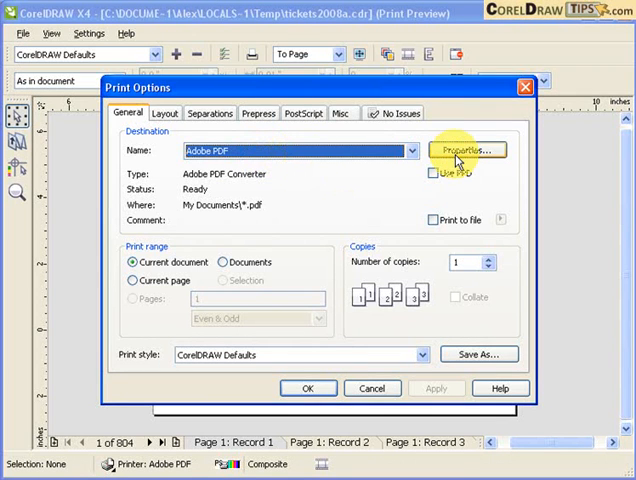
Review the Adobe PDF printer's Paper/Quality and PDF Settings tabs, close them, then show Layout
{"action": "left_click", "coordinate": [465, 150]}
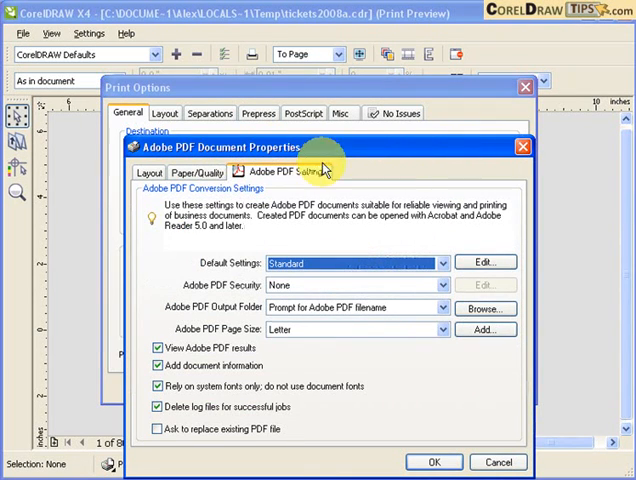
{"action": "left_click", "coordinate": [197, 173]}
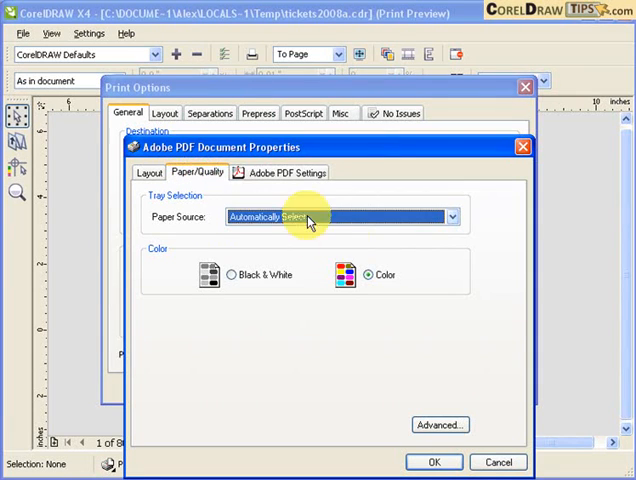
{"action": "left_click", "coordinate": [285, 172]}
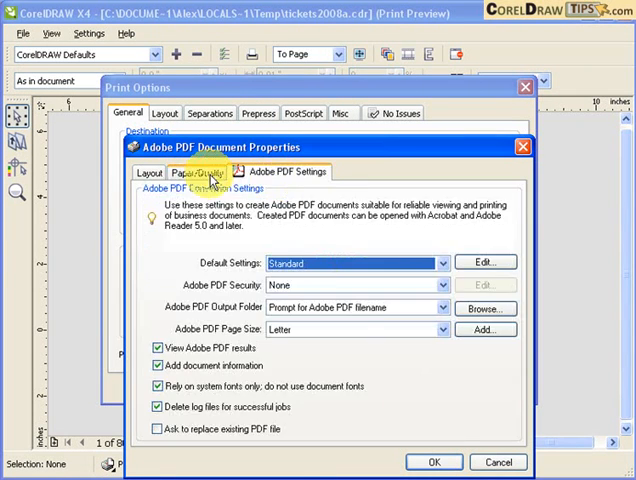
{"action": "left_click", "coordinate": [146, 172]}
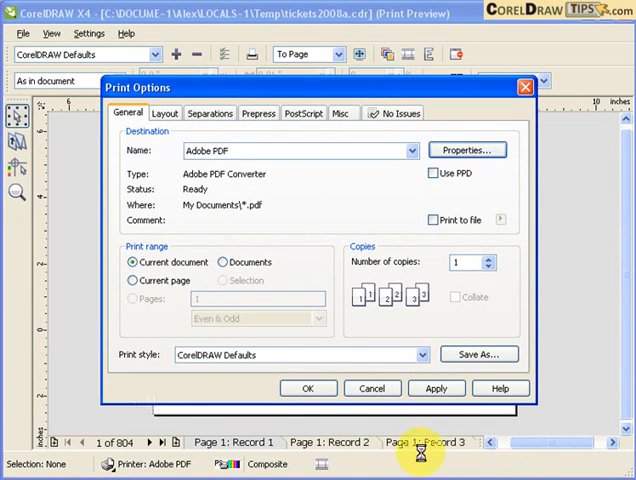
{"action": "left_click", "coordinate": [164, 113]}
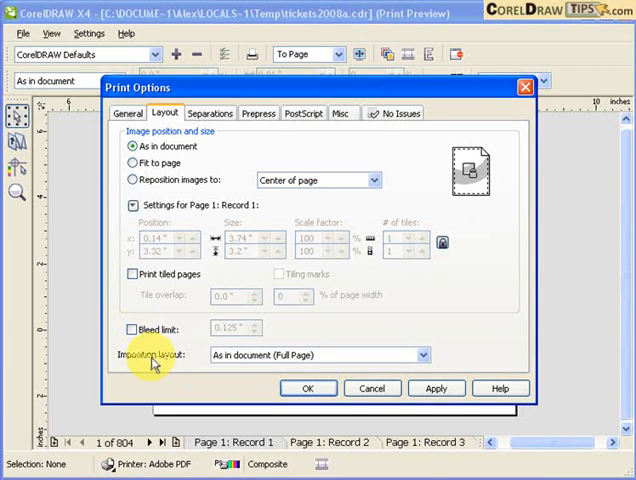
Set the imposition layout to 2 x 3 (6-up), apply it, and confirm
{"action": "left_click", "coordinate": [421, 354]}
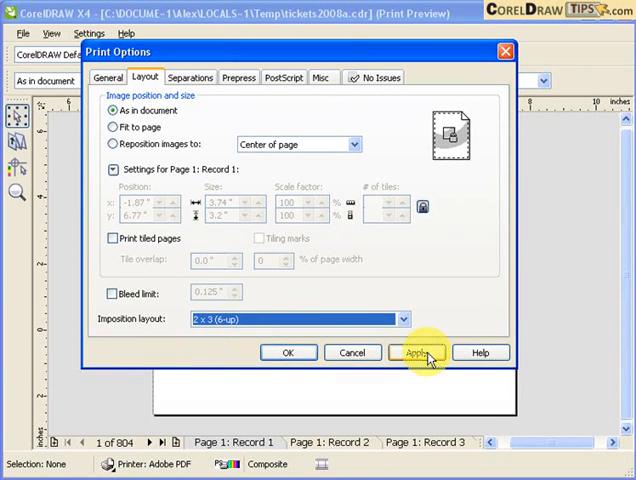
{"action": "left_click", "coordinate": [418, 352]}
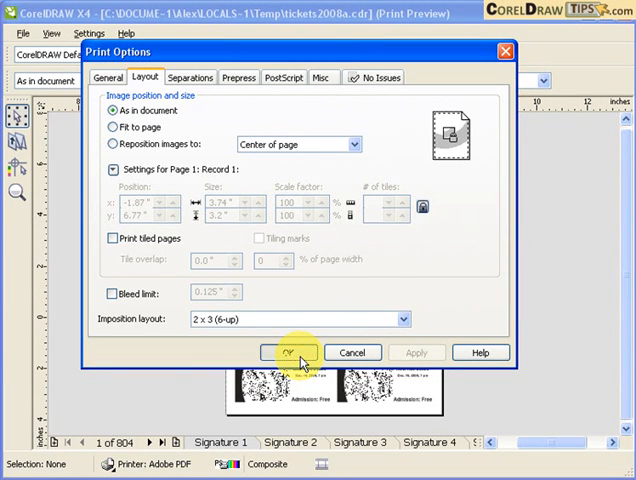
{"action": "left_click", "coordinate": [289, 352]}
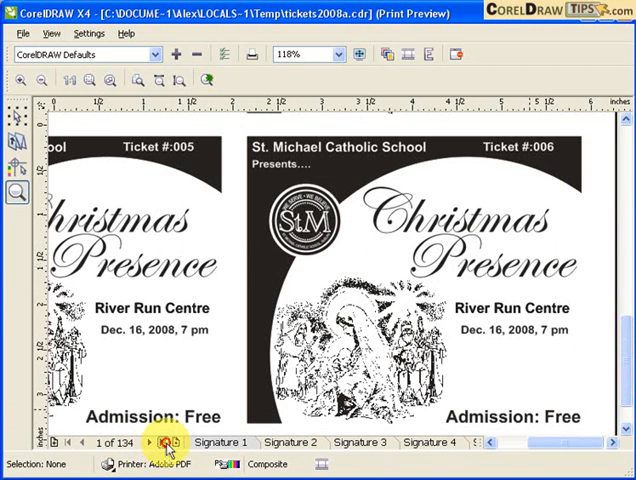
Jump to the final preview page and scroll to tickets 801–804
{"action": "left_click", "coordinate": [161, 443]}
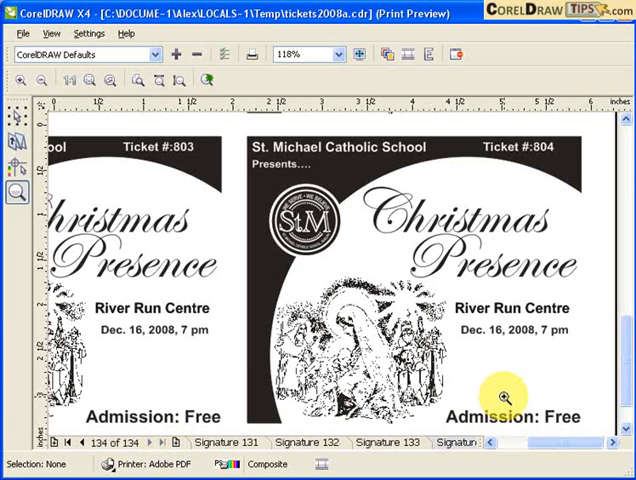
{"action": "mouse_move", "coordinate": [245, 205]}
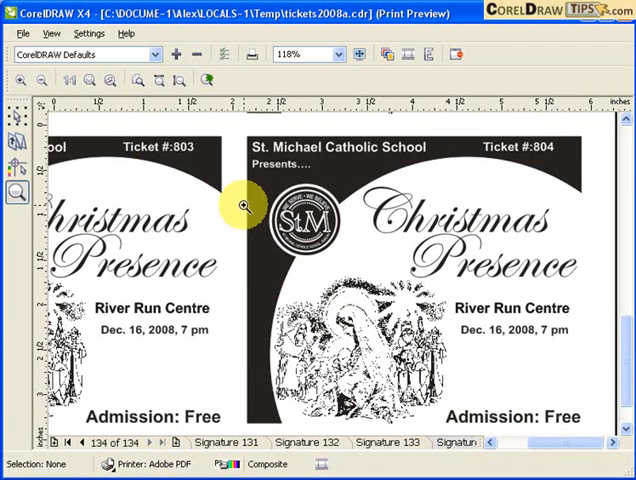
{"action": "scroll", "scroll_direction": "down", "scroll_amount": 3}
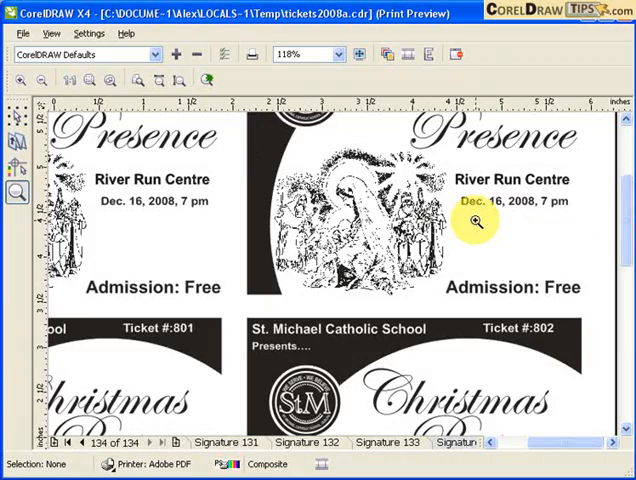
{"action": "left_click", "coordinate": [477, 222]}
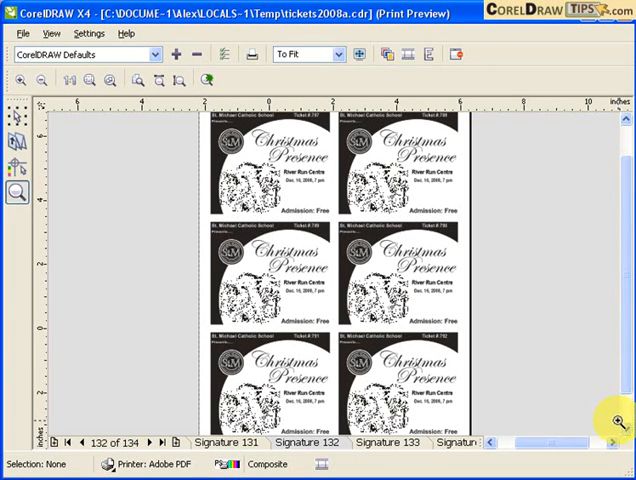
{"action": "mouse_move", "coordinate": [100, 390]}
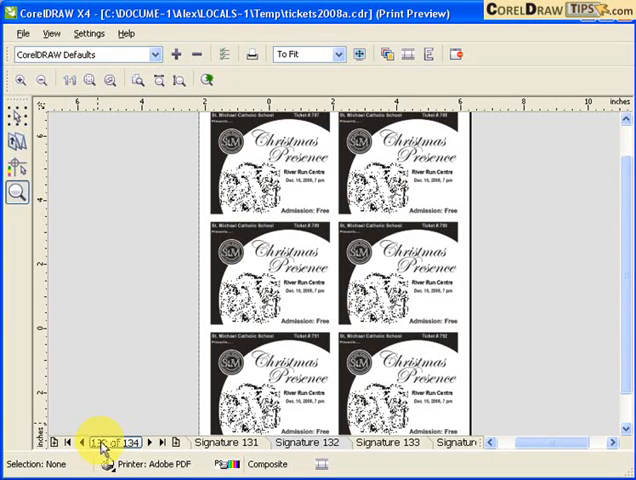
{"action": "left_click", "coordinate": [20, 33]}
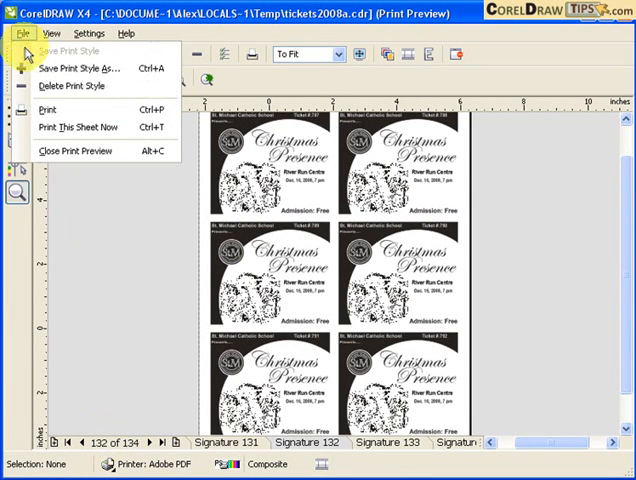
{"action": "mouse_move", "coordinate": [180, 345]}
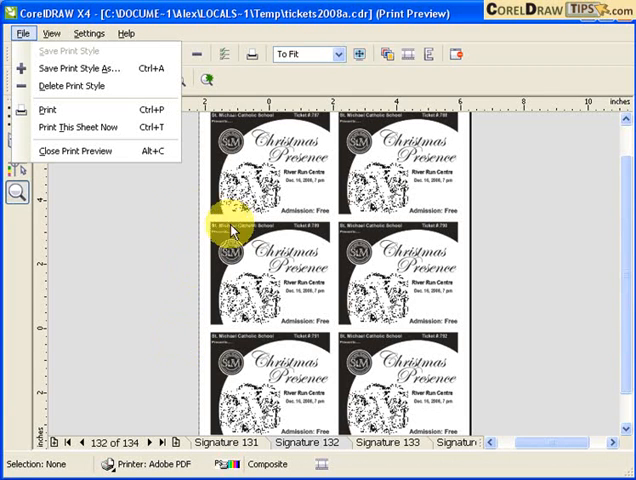
{"action": "mouse_move", "coordinate": [250, 20]}
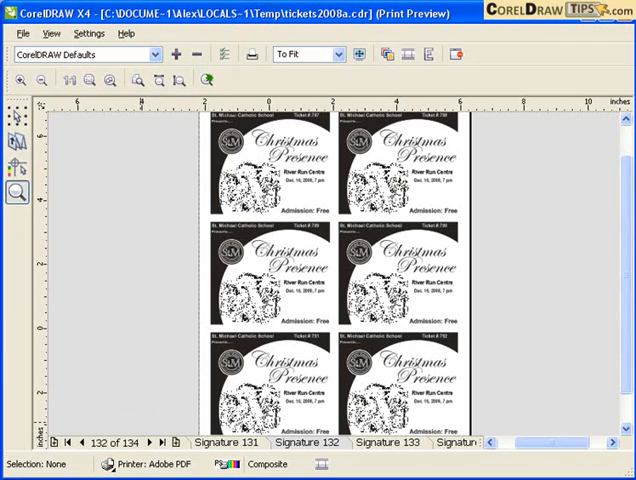
{"action": "mouse_move", "coordinate": [250, 365]}
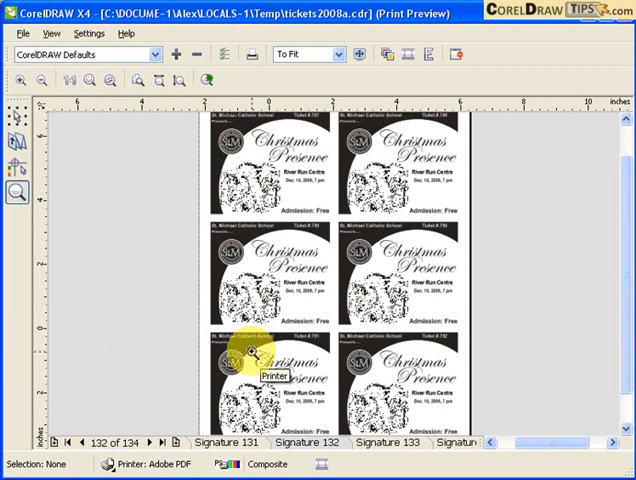